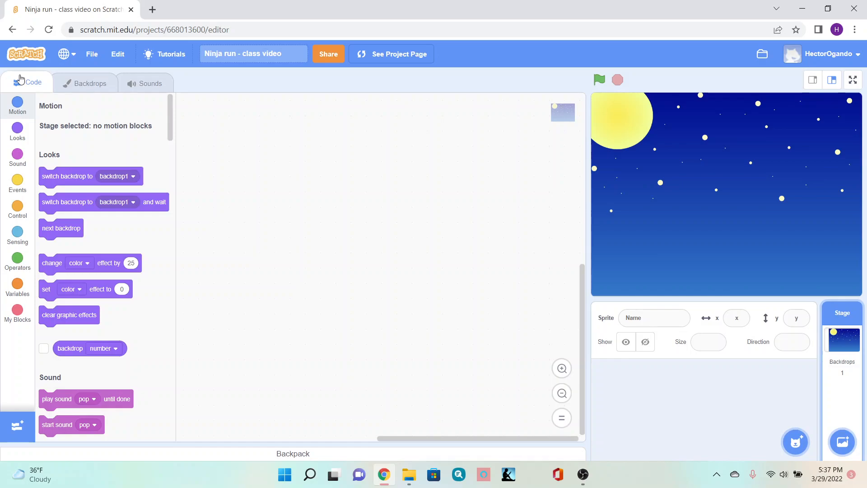
{"action": "mouse_move", "coordinate": [4, 472]}
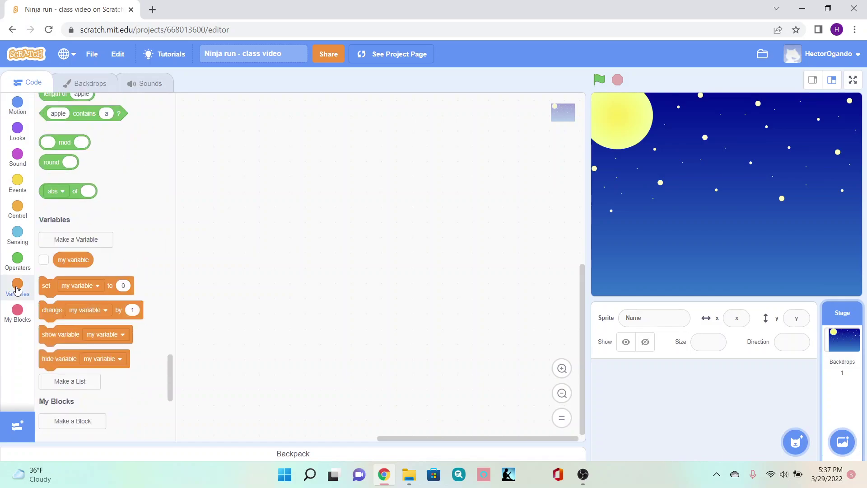
Step: Create a new variable named Score so its readout appears on the stage
{"action": "left_click", "coordinate": [17, 290]}
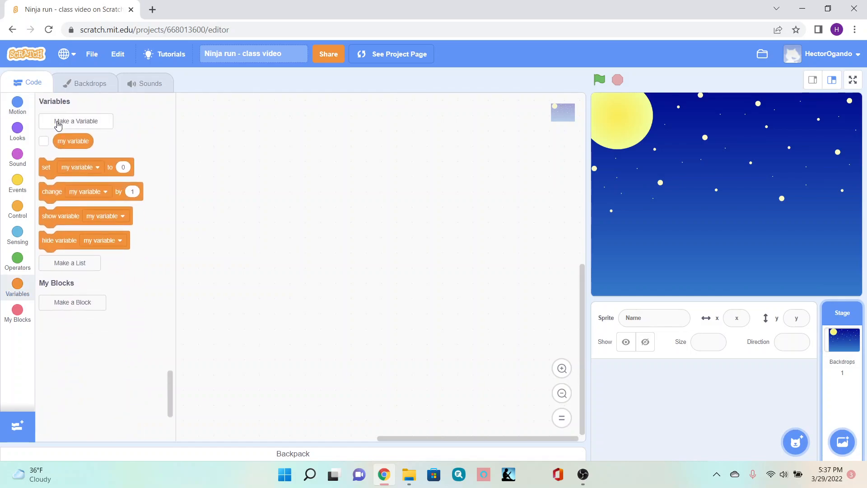
{"action": "left_click", "coordinate": [76, 121]}
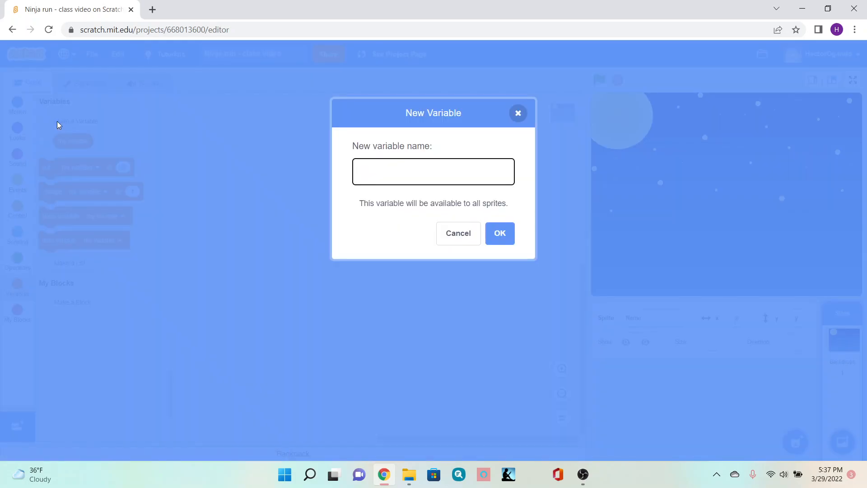
{"action": "mouse_move", "coordinate": [163, 186]}
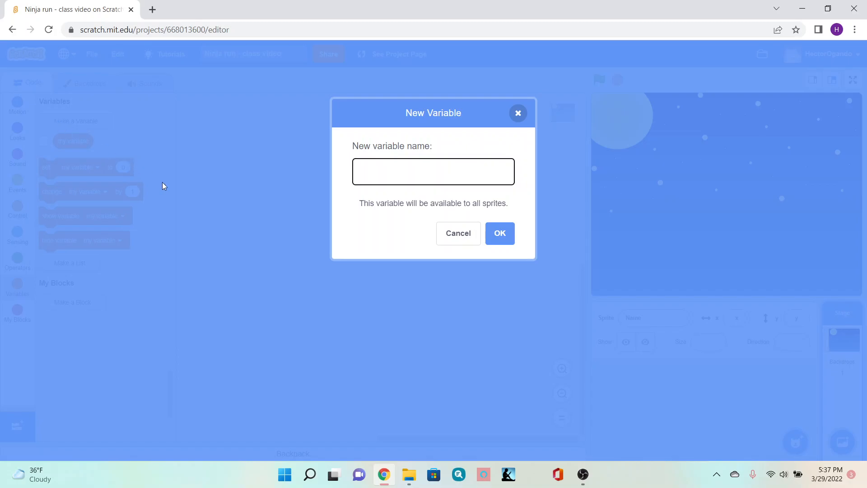
{"action": "type", "text": "Score"}
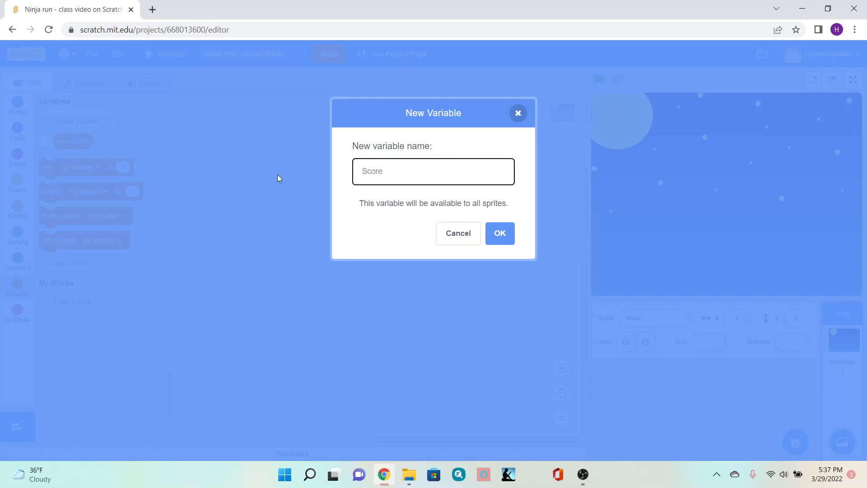
{"action": "left_click", "coordinate": [501, 233]}
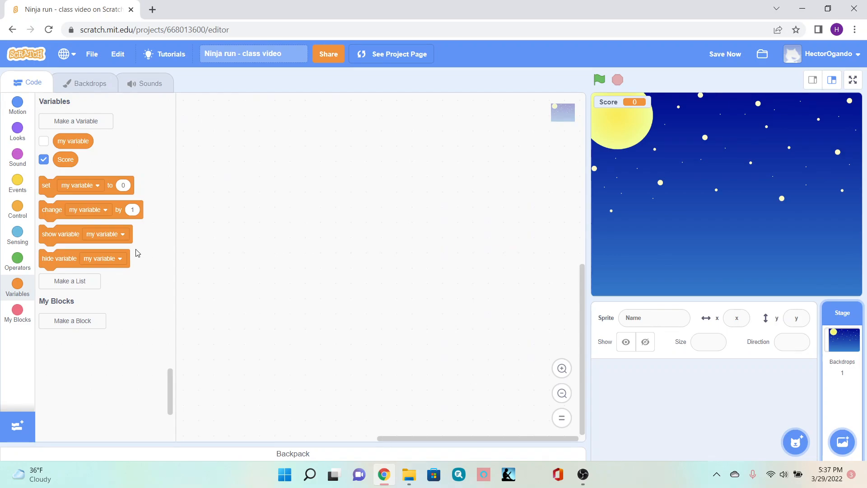
{"action": "mouse_move", "coordinate": [72, 141]}
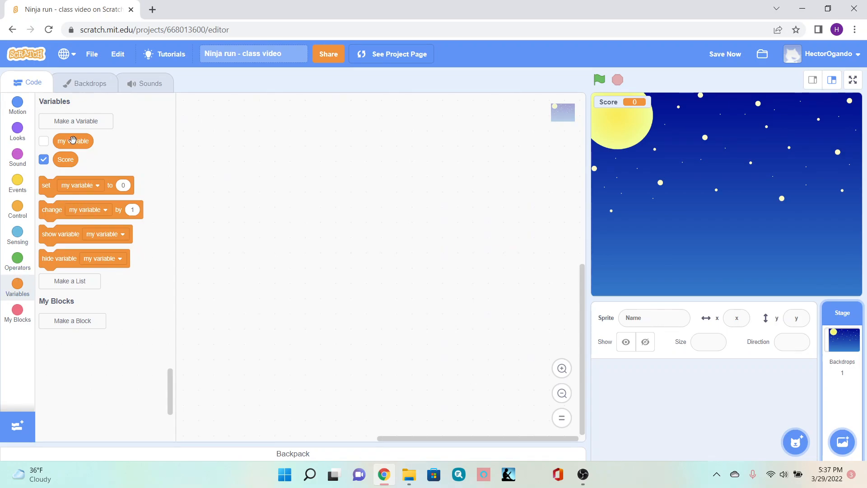
Step: Create a second variable named SpeedDifficulty
{"action": "left_click", "coordinate": [75, 121]}
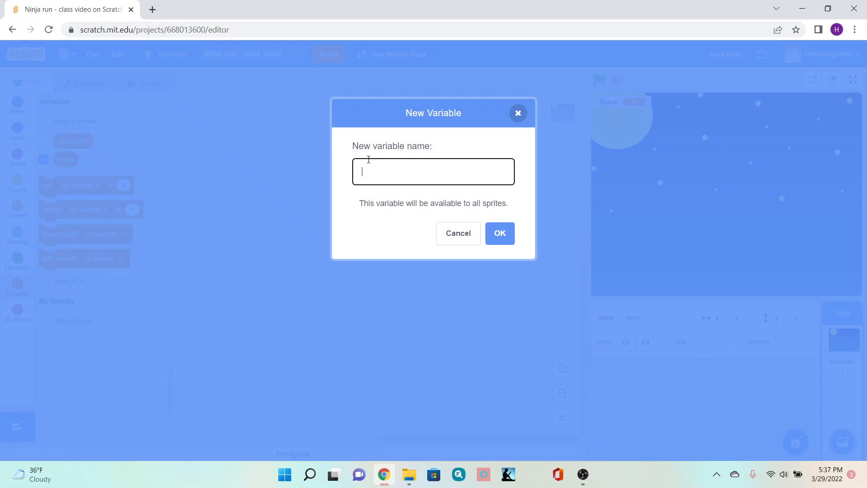
{"action": "mouse_move", "coordinate": [391, 215]}
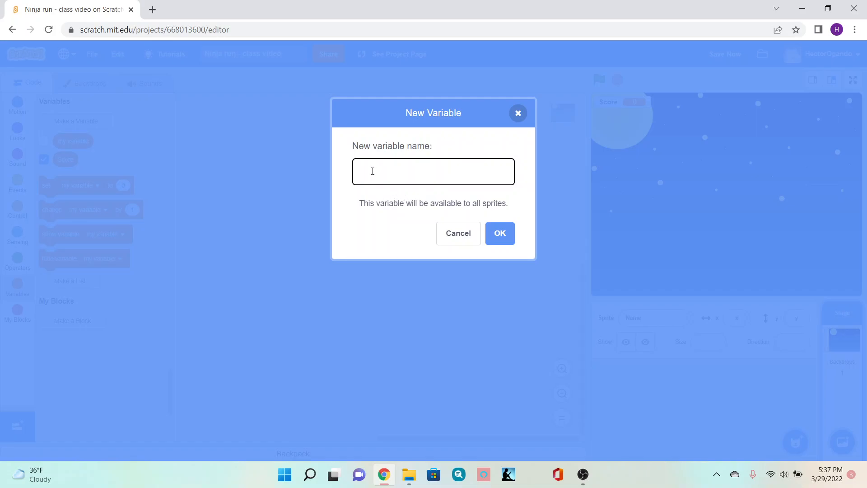
{"action": "type", "text": "SpeedD"}
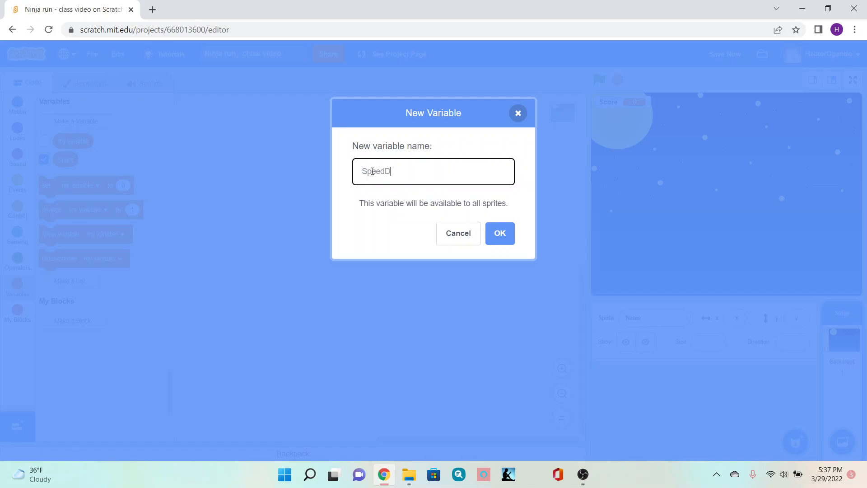
{"action": "type", "text": "ifficulty"}
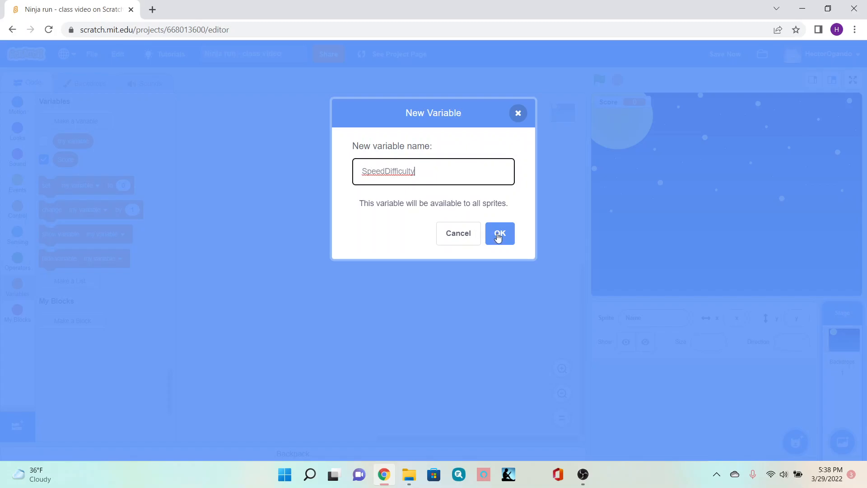
{"action": "left_click", "coordinate": [499, 233]}
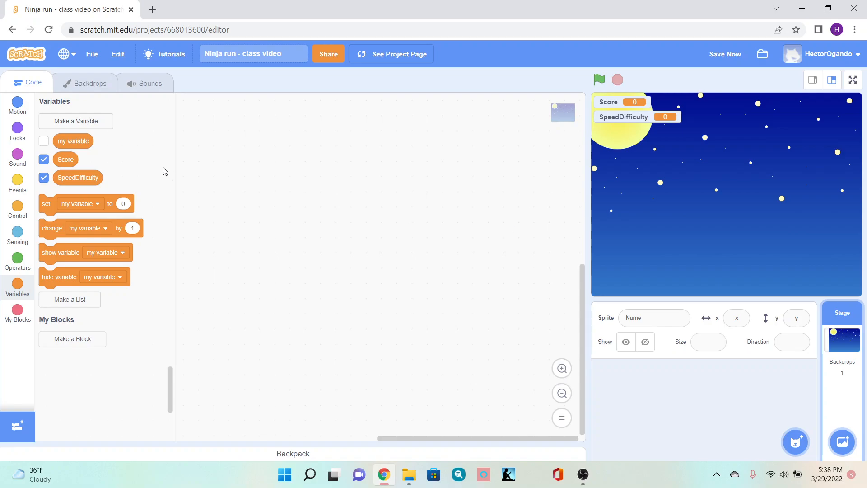
Step: Hide the SpeedDifficulty readout from the stage, leaving only Score
{"action": "left_click", "coordinate": [43, 177]}
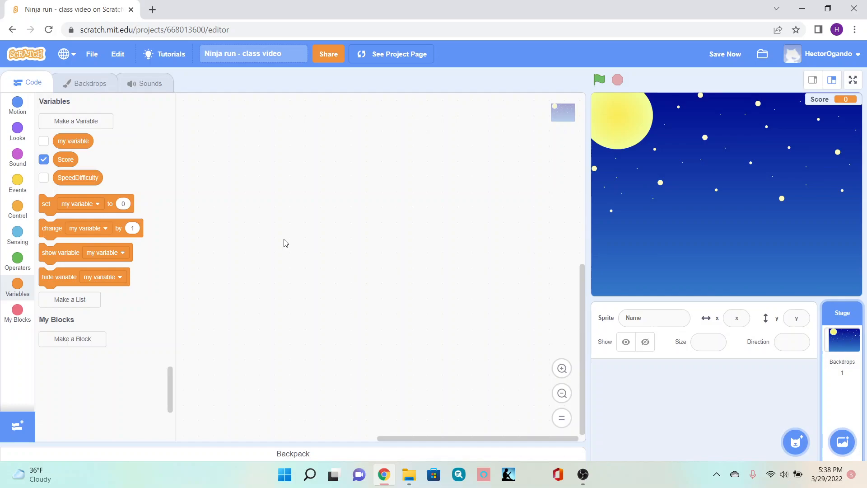
{"action": "mouse_move", "coordinate": [58, 143]}
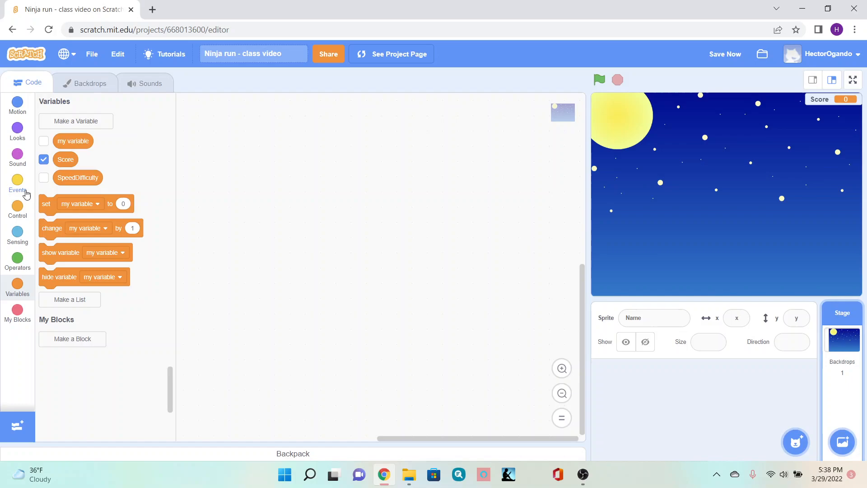
Step: Add a 'when I receive' hat block with a new message named Walk
{"action": "left_click", "coordinate": [17, 181]}
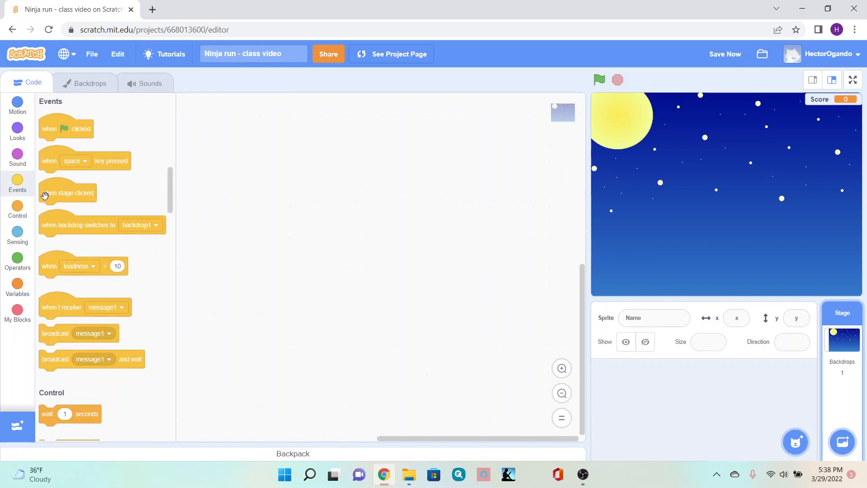
{"action": "mouse_move", "coordinate": [57, 311]}
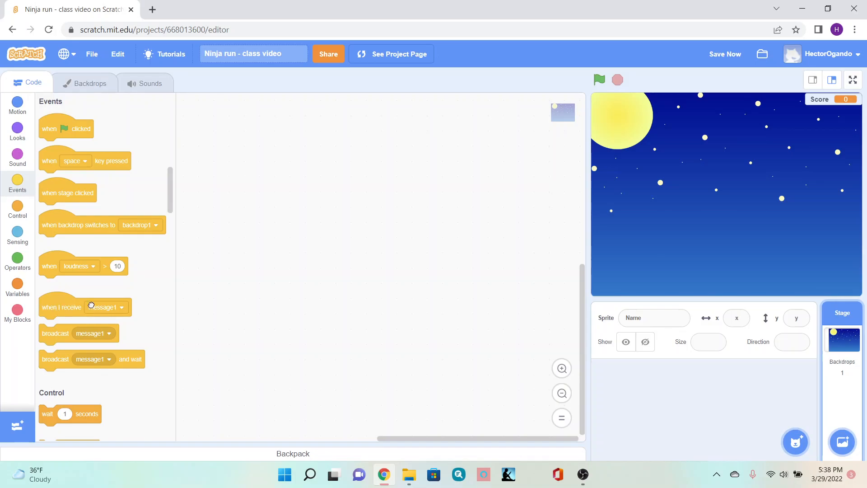
{"action": "left_click_drag", "start_coordinate": [83, 307], "coordinate": [384, 161]}
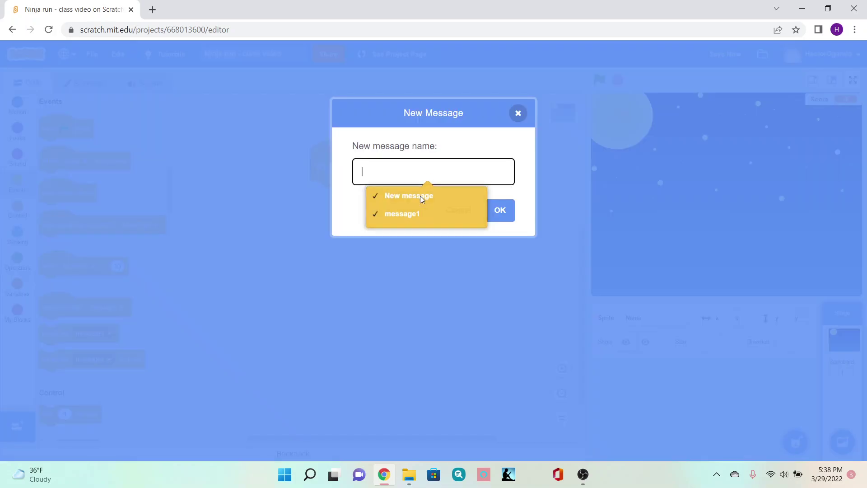
{"action": "type", "text": "Wla"}
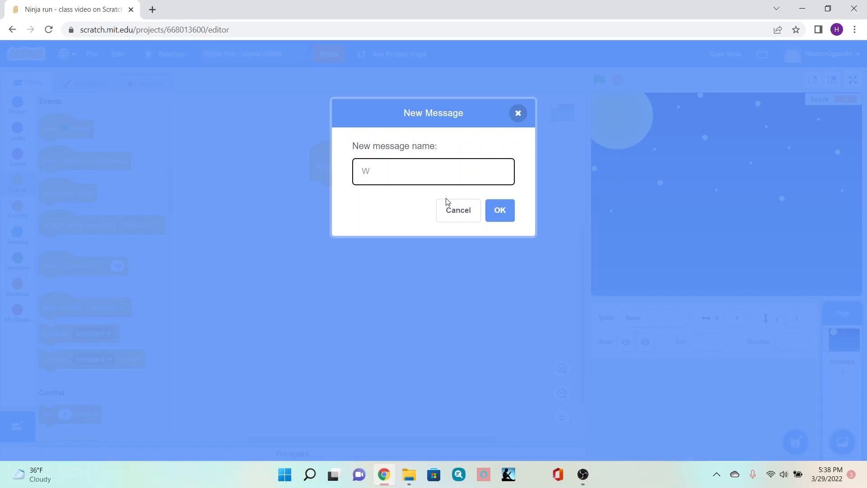
{"action": "type", "text": "alk"}
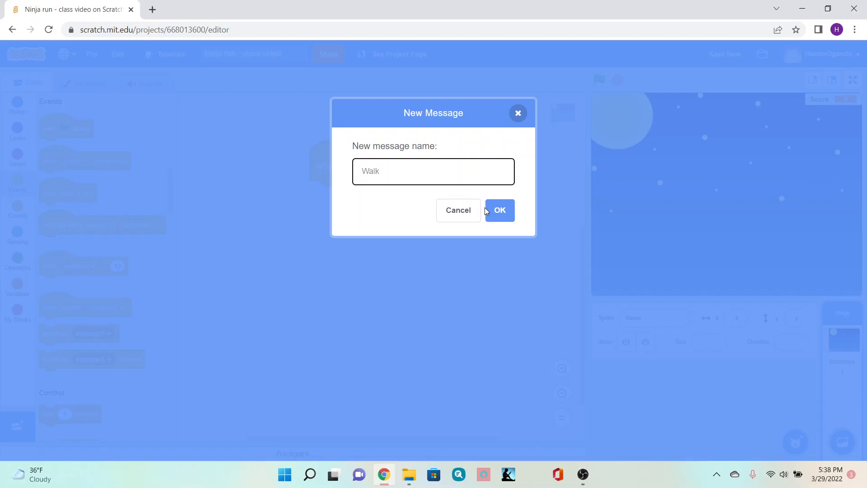
{"action": "left_click", "coordinate": [501, 210]}
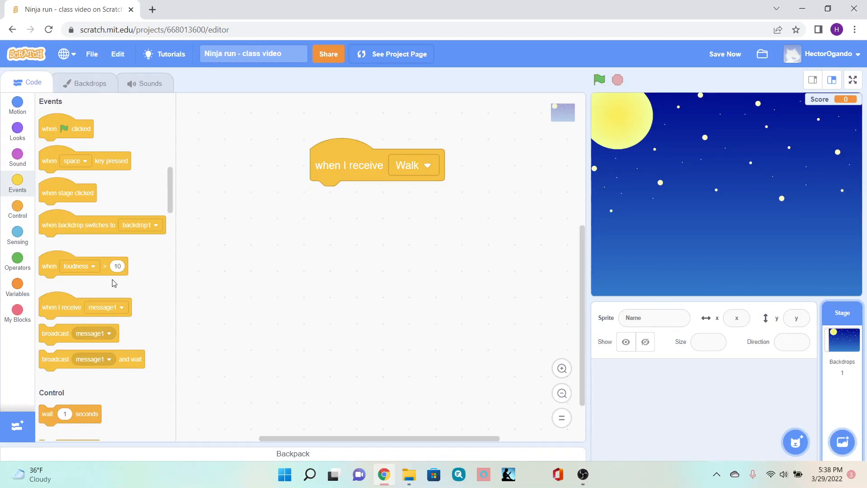
Step: Under Walk, add a forever loop that changes Score by 1, then stop the test run
{"action": "scroll", "scroll_direction": "down", "scroll_amount": 3}
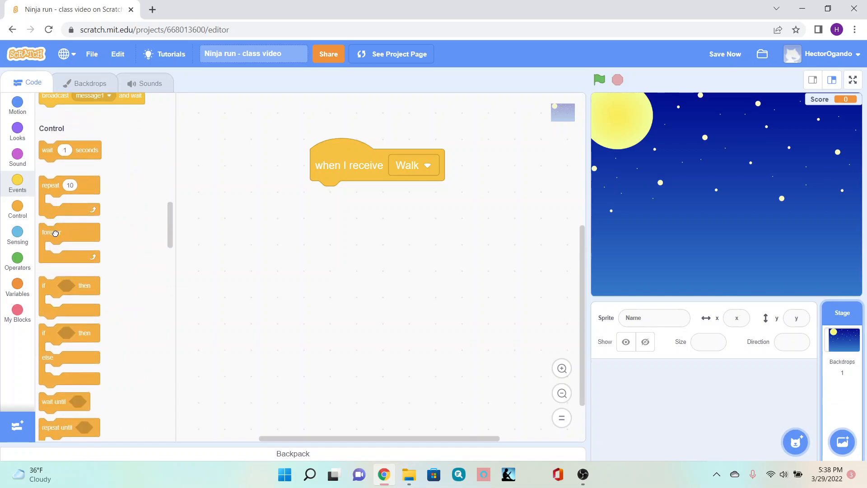
{"action": "left_click_drag", "start_coordinate": [52, 232], "coordinate": [331, 197]}
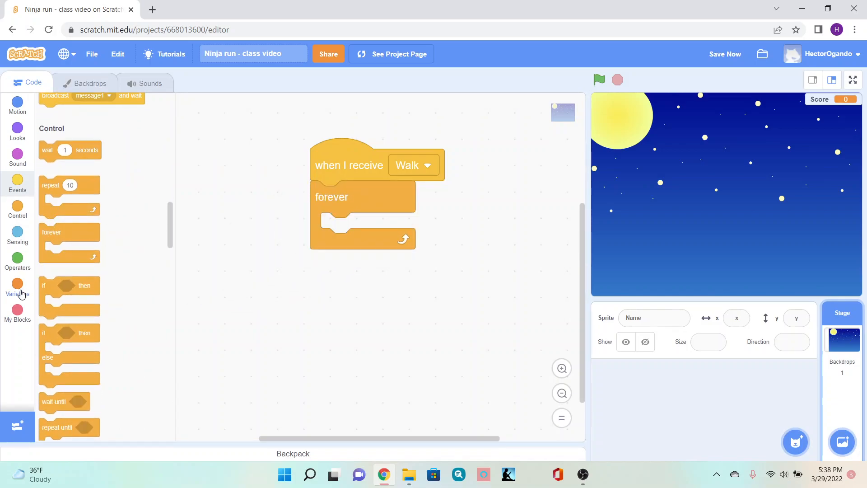
{"action": "left_click", "coordinate": [17, 284]}
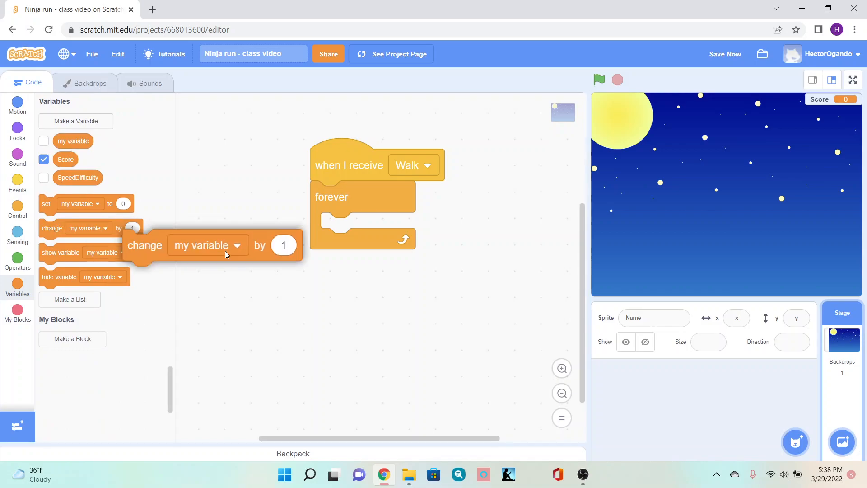
{"action": "left_click_drag", "start_coordinate": [200, 245], "coordinate": [397, 228]}
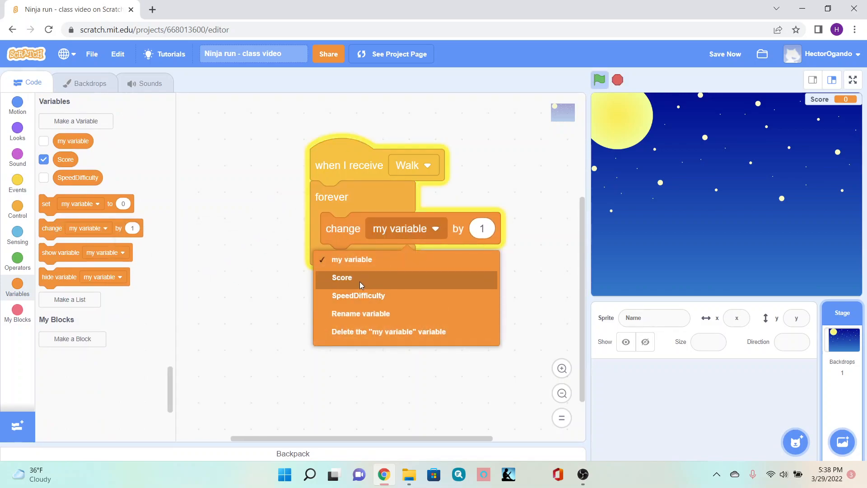
{"action": "left_click", "coordinate": [341, 277]}
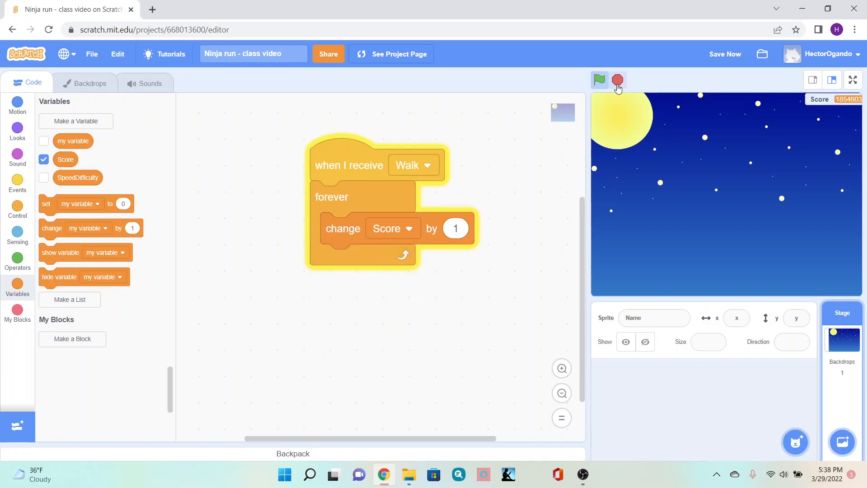
{"action": "left_click", "coordinate": [618, 80]}
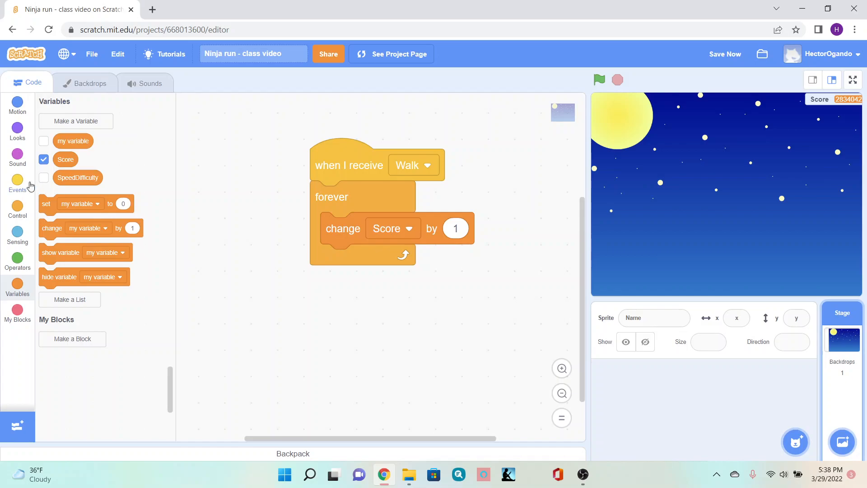
Step: Add a wait of 0.25 seconds after the Score change inside the loop
{"action": "left_click", "coordinate": [17, 208]}
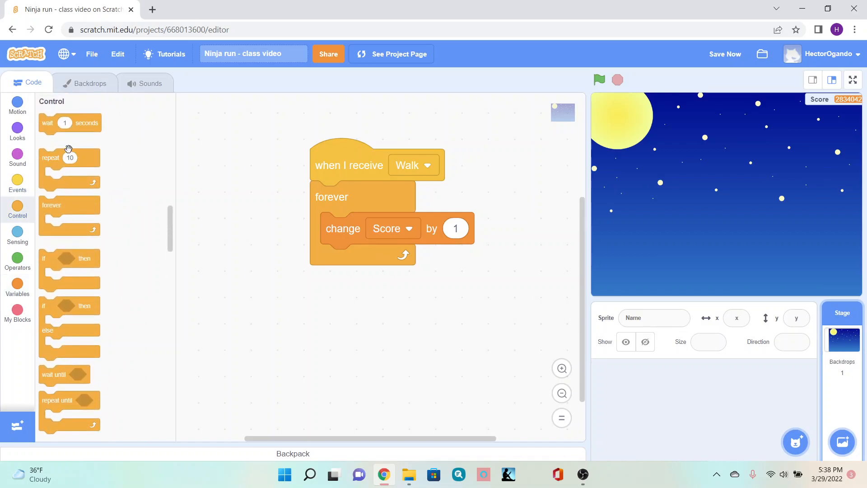
{"action": "left_click_drag", "start_coordinate": [70, 123], "coordinate": [326, 265]}
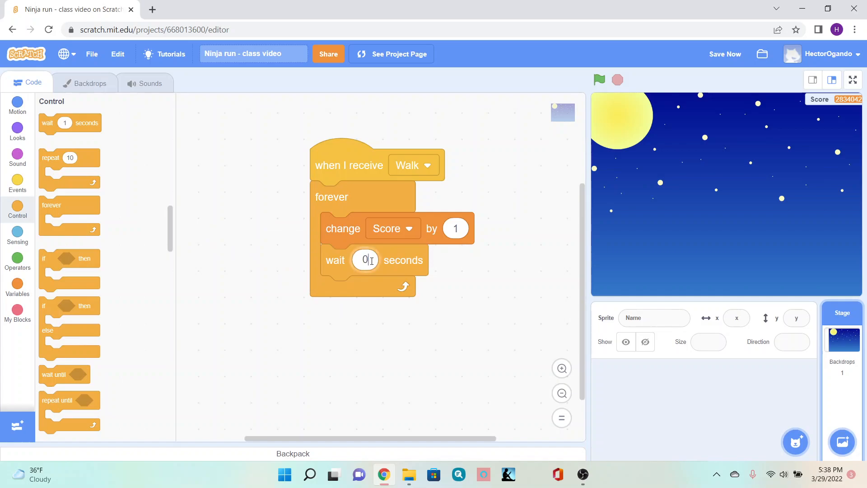
{"action": "type", "text": "0.25"}
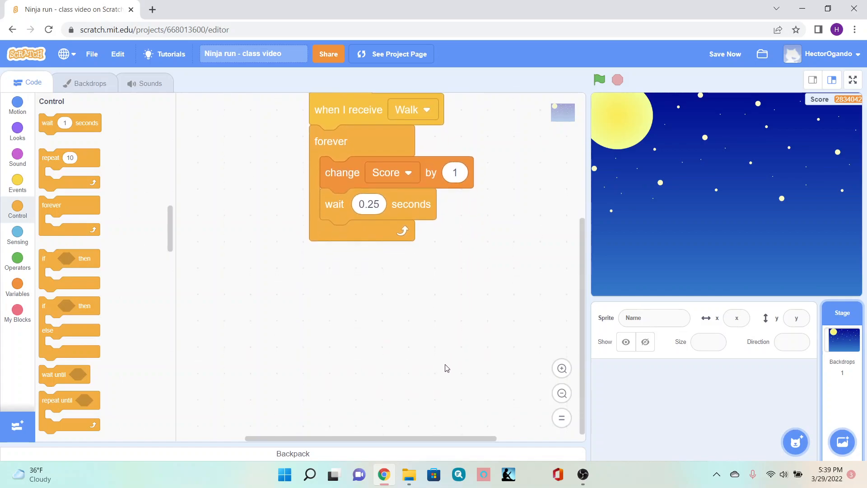
{"action": "left_click", "coordinate": [17, 179]}
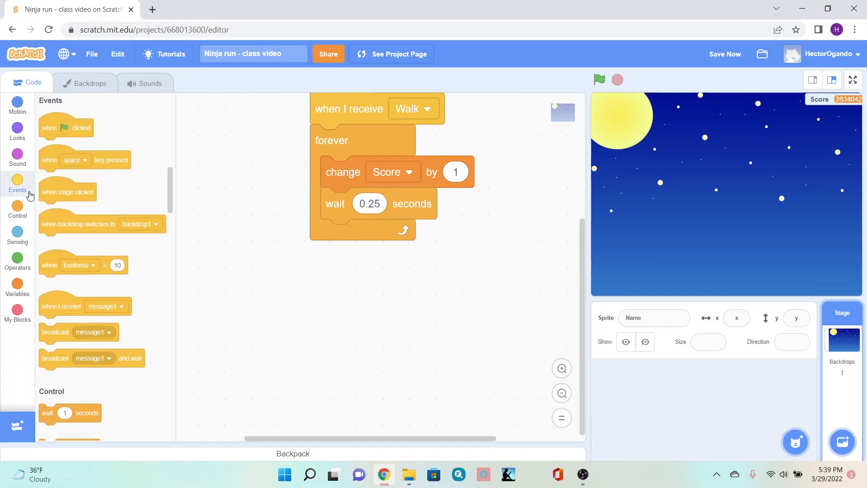
Step: Add another 'when I receive' hat block with a new message named Game Start
{"action": "left_click_drag", "start_coordinate": [62, 307], "coordinate": [258, 322]}
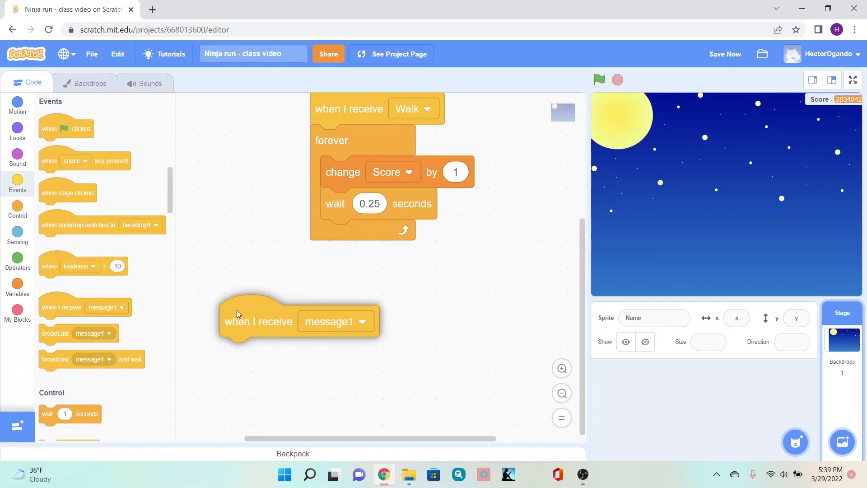
{"action": "left_click", "coordinate": [450, 313]}
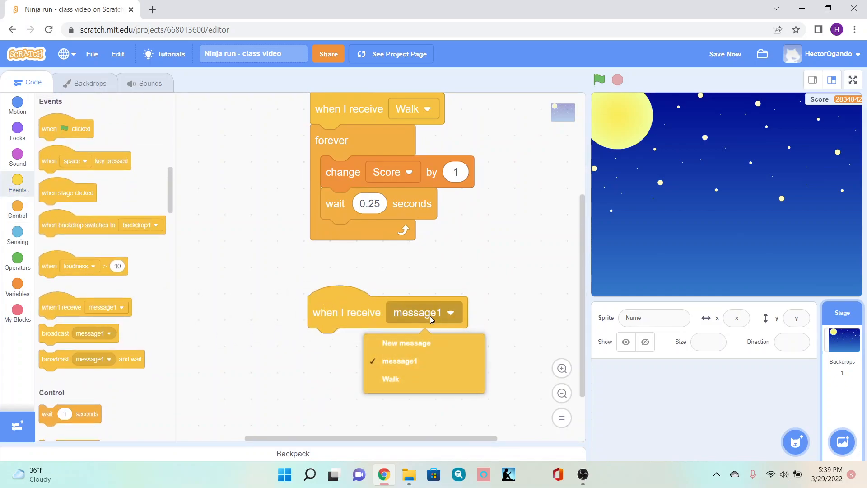
{"action": "left_click", "coordinate": [407, 343]}
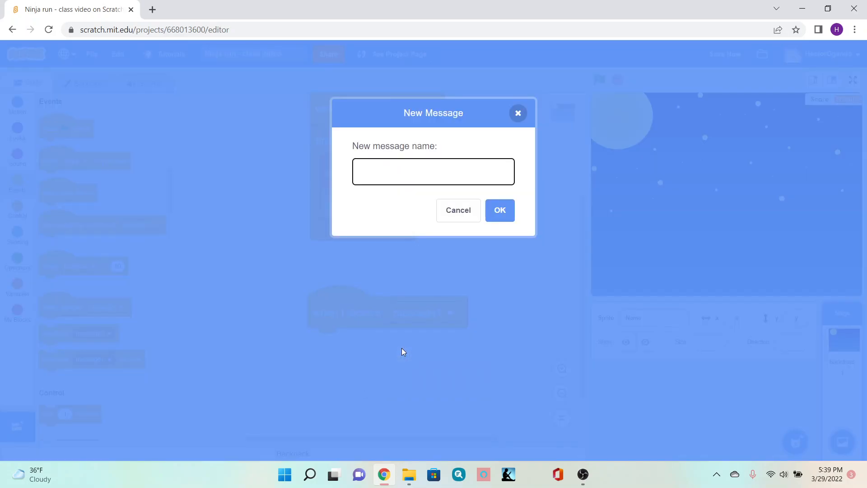
{"action": "type", "text": "Game Sta"}
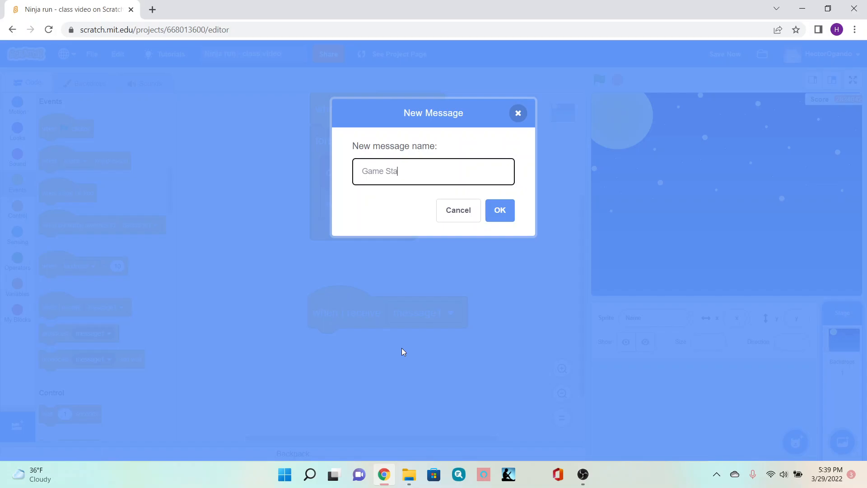
{"action": "type", "text": "rt"}
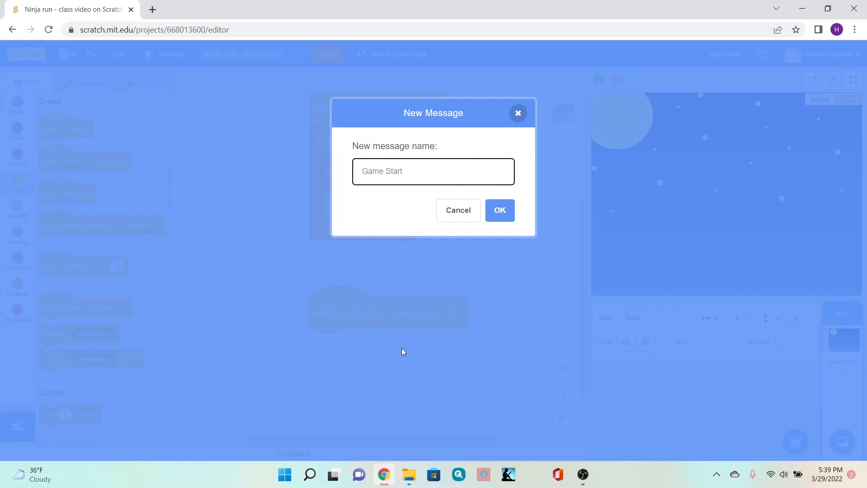
{"action": "left_click", "coordinate": [500, 210]}
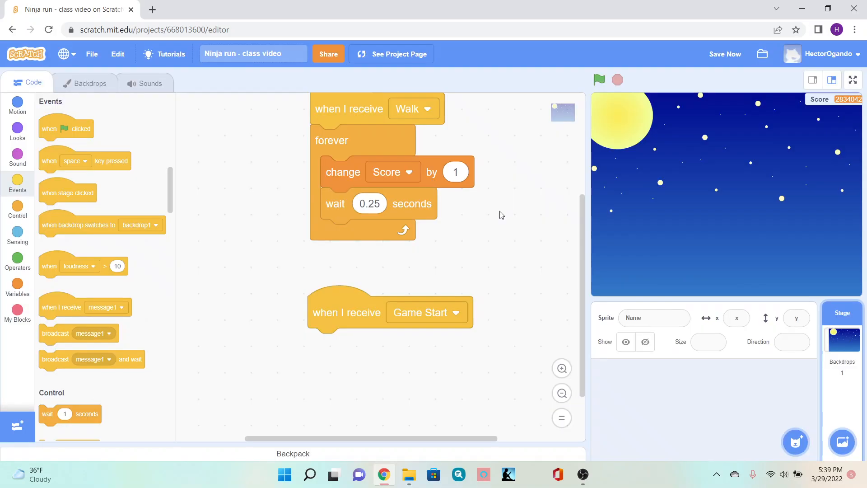
{"action": "scroll", "scroll_direction": "down", "scroll_amount": 3}
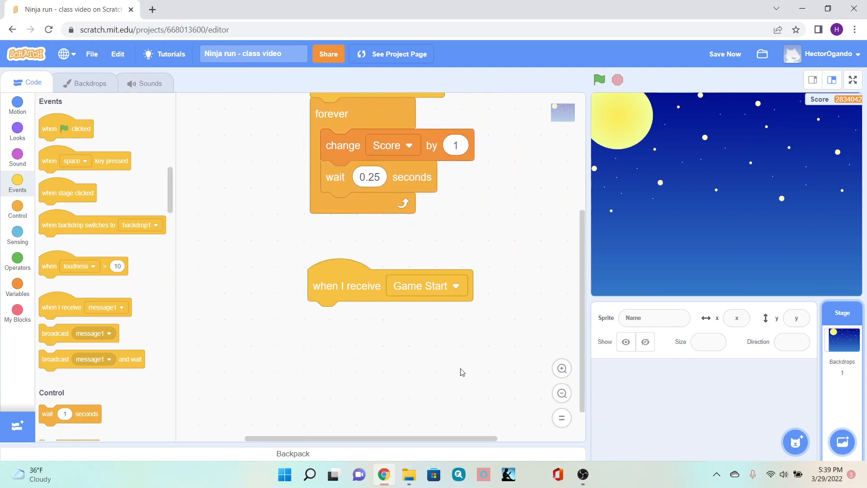
Step: Under Game Start, add a set block setting SpeedDifficulty to -3
{"action": "left_click", "coordinate": [18, 288]}
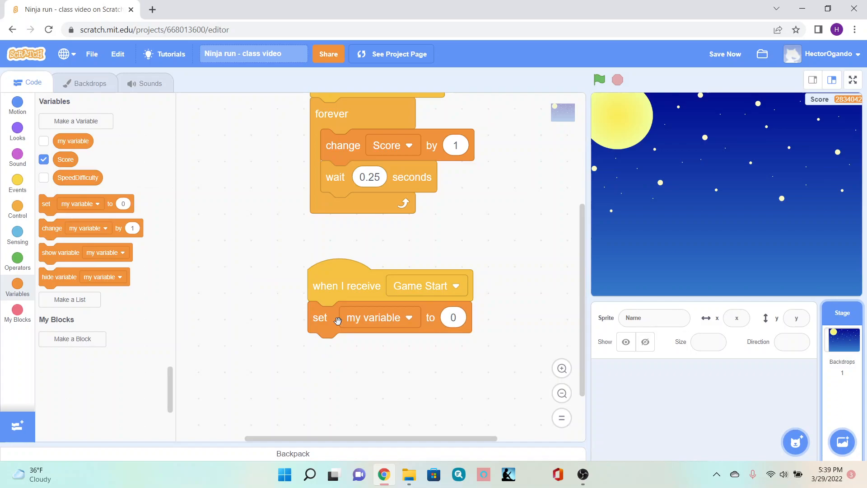
{"action": "left_click", "coordinate": [379, 317]}
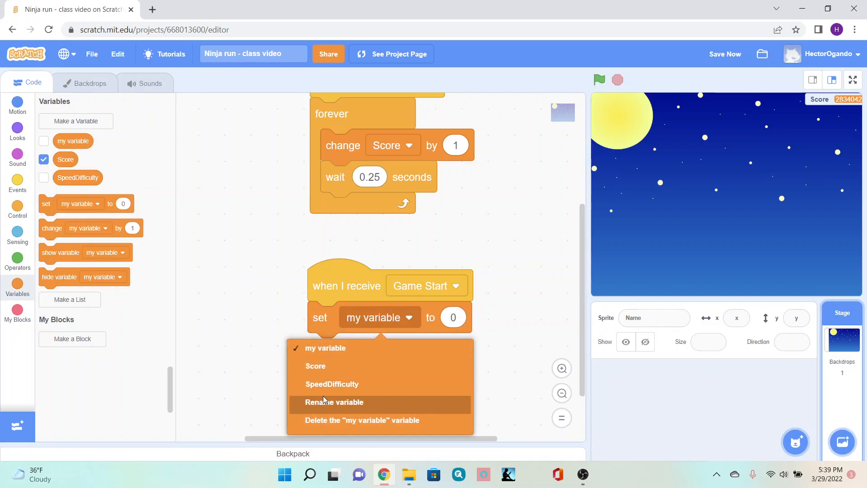
{"action": "left_click", "coordinate": [332, 384]}
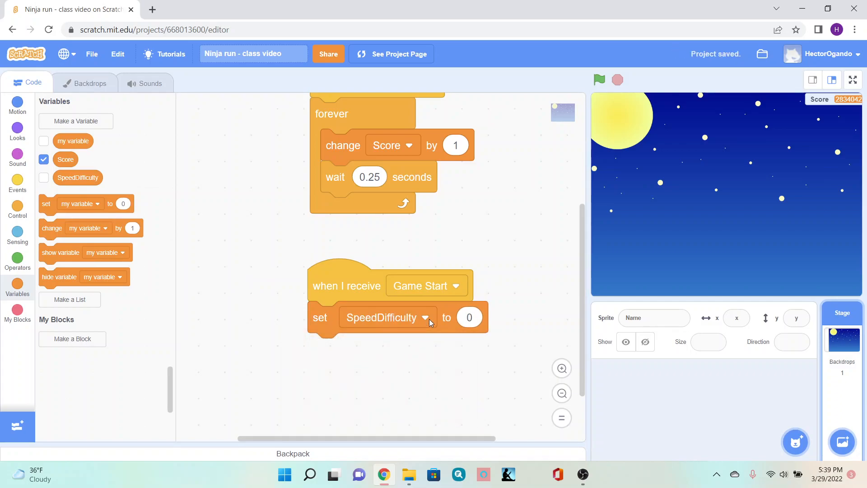
{"action": "left_click", "coordinate": [470, 317]}
{"action": "type", "text": "-3"}
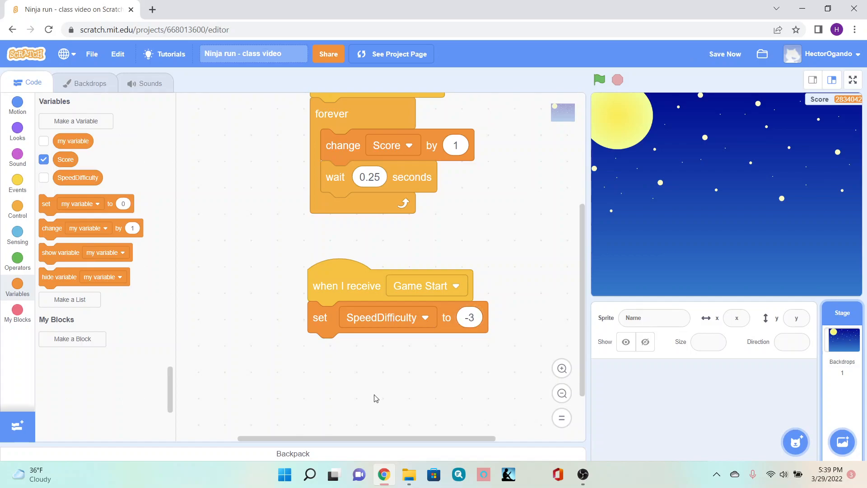
{"action": "scroll", "scroll_direction": "down", "scroll_amount": 3}
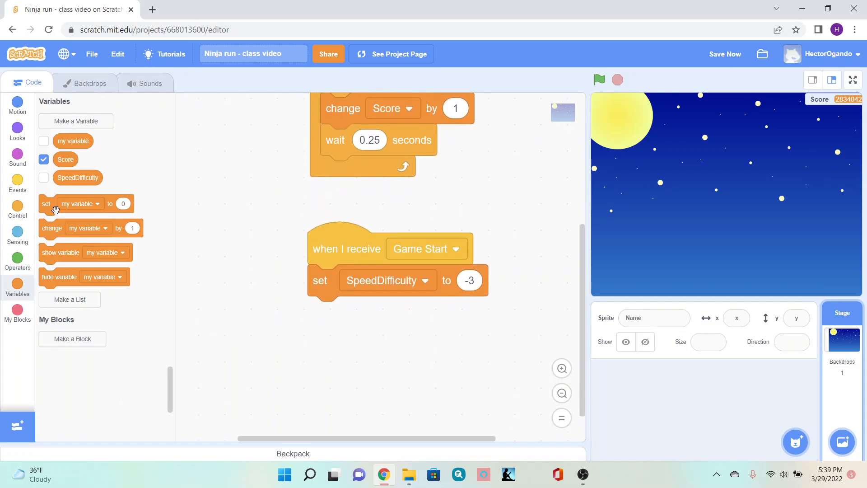
Step: Attach an if block checking SpeedDifficulty < 20
{"action": "left_click", "coordinate": [17, 206]}
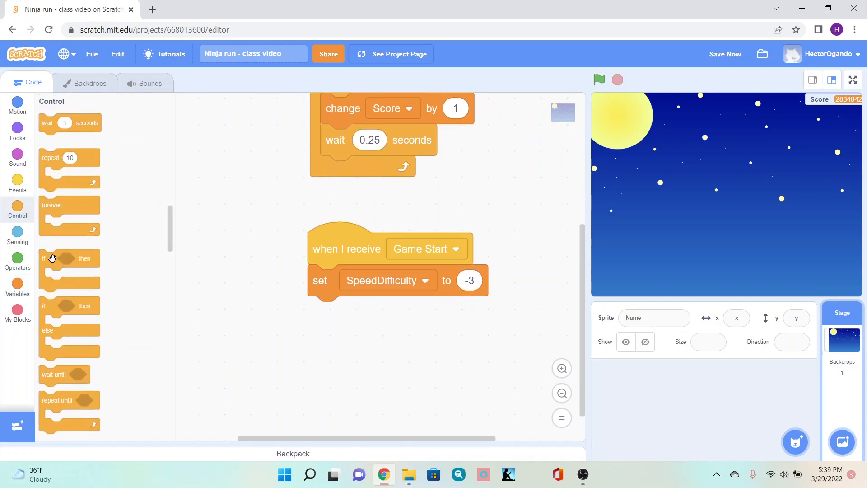
{"action": "left_click_drag", "start_coordinate": [69, 259], "coordinate": [320, 312]}
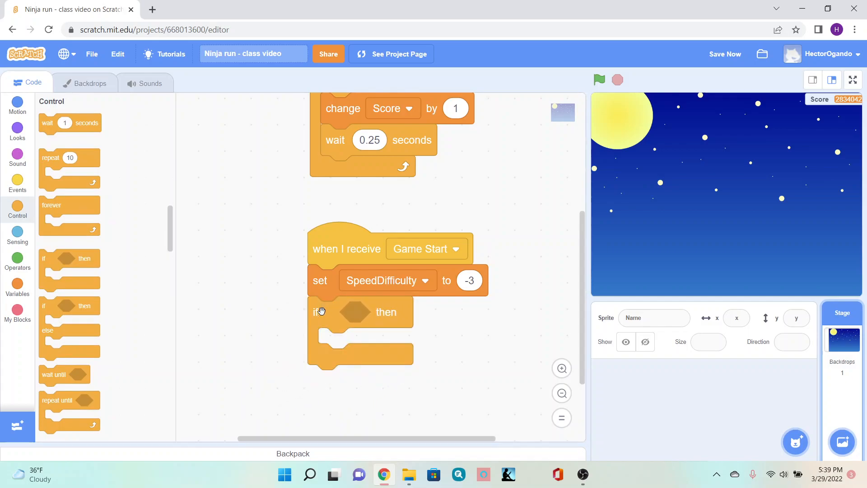
{"action": "left_click", "coordinate": [17, 261]}
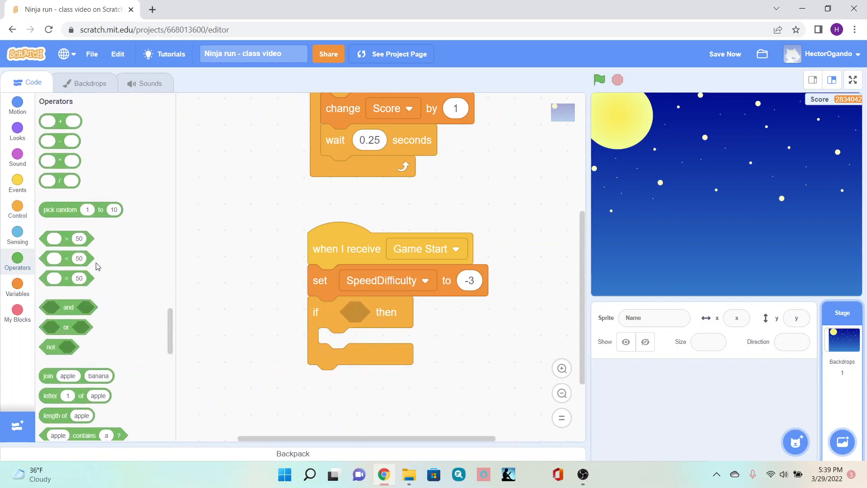
{"action": "left_click_drag", "start_coordinate": [65, 258], "coordinate": [368, 314]}
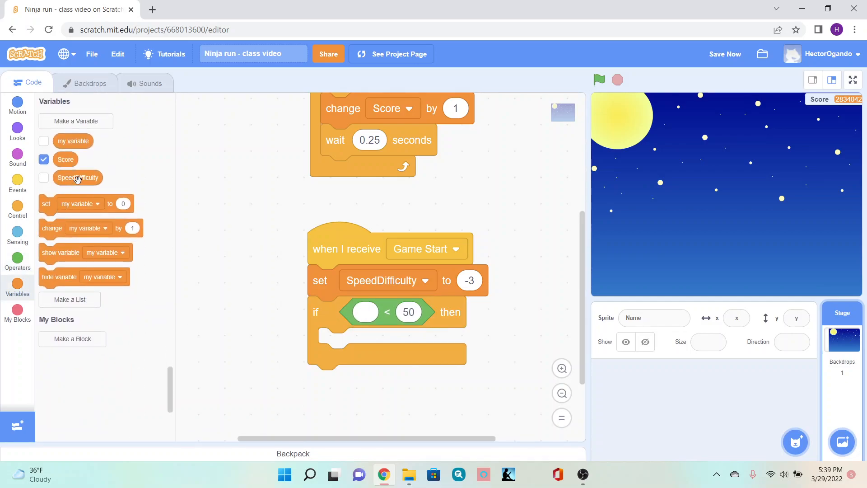
{"action": "left_click_drag", "start_coordinate": [78, 178], "coordinate": [365, 312]}
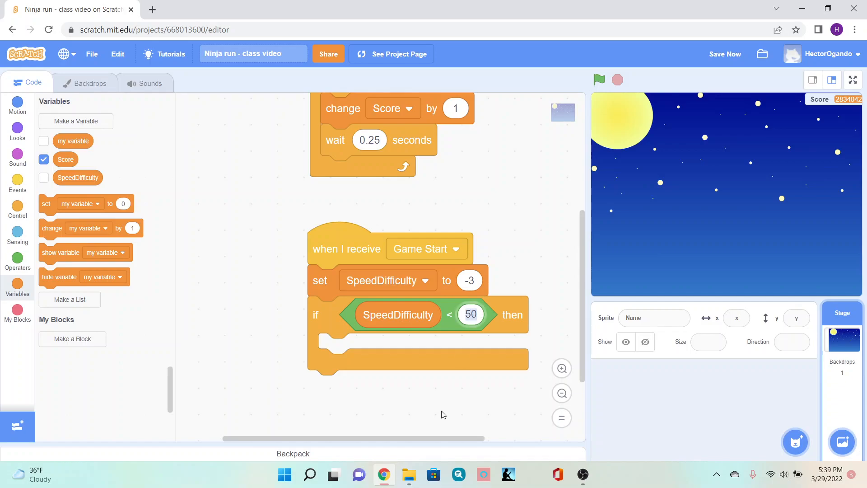
{"action": "type", "text": "20"}
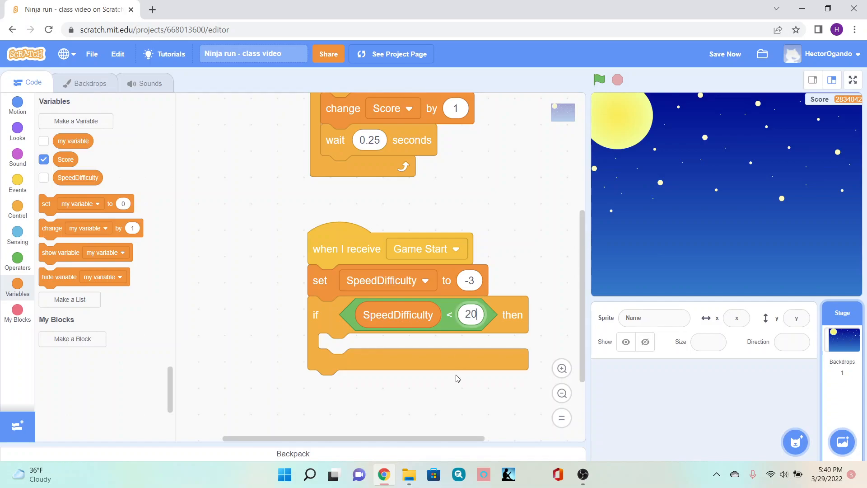
{"action": "mouse_move", "coordinate": [338, 368]}
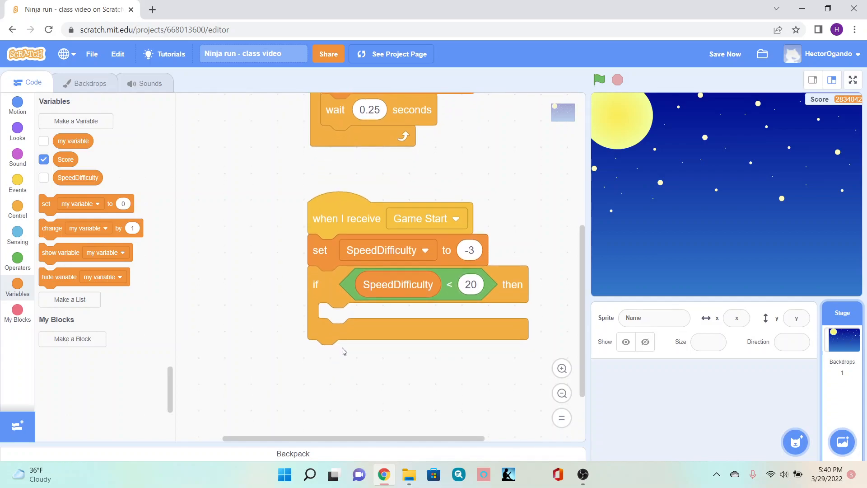
{"action": "mouse_move", "coordinate": [18, 189]}
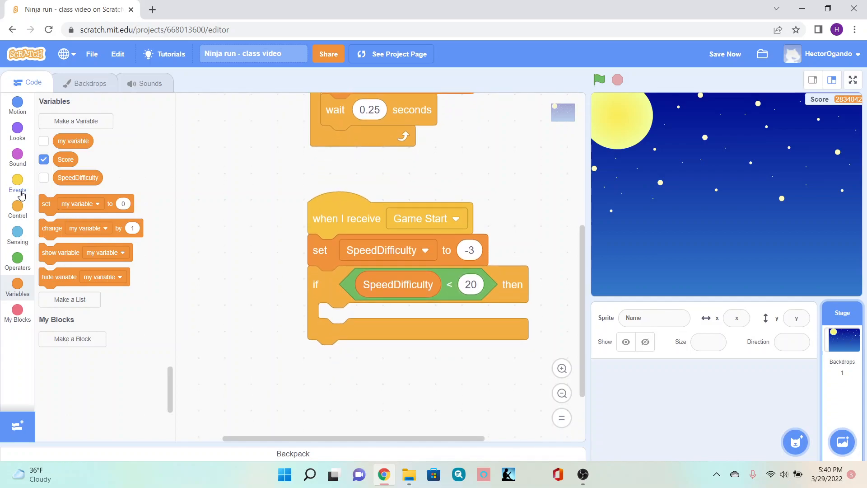
Step: Inside the if, wait 15 seconds then change SpeedDifficulty by -1
{"action": "left_click", "coordinate": [17, 208]}
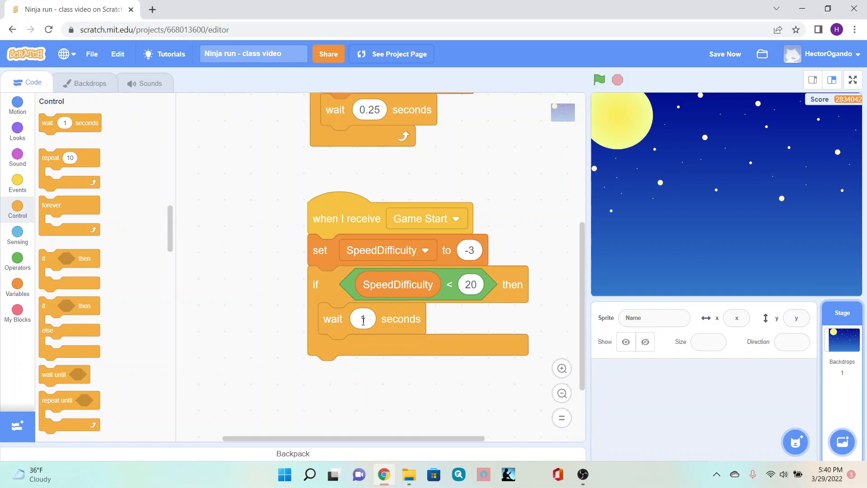
{"action": "type", "text": "15"}
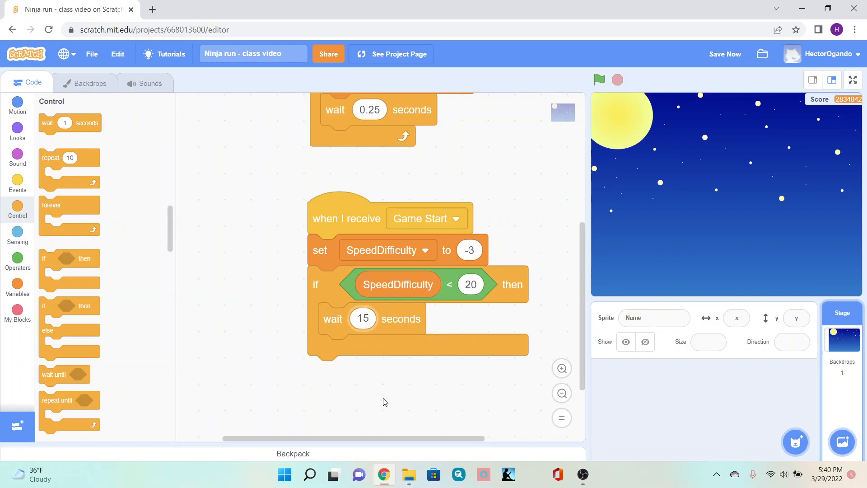
{"action": "left_click", "coordinate": [17, 286]}
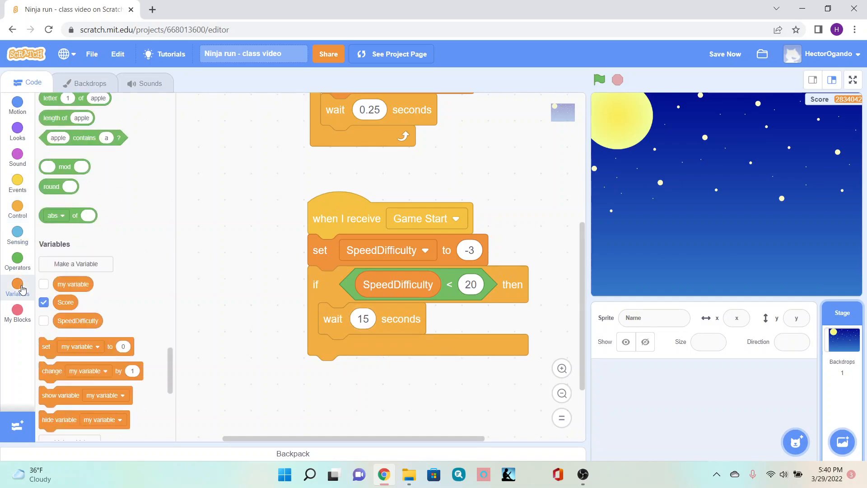
{"action": "left_click_drag", "start_coordinate": [52, 371], "coordinate": [346, 435]}
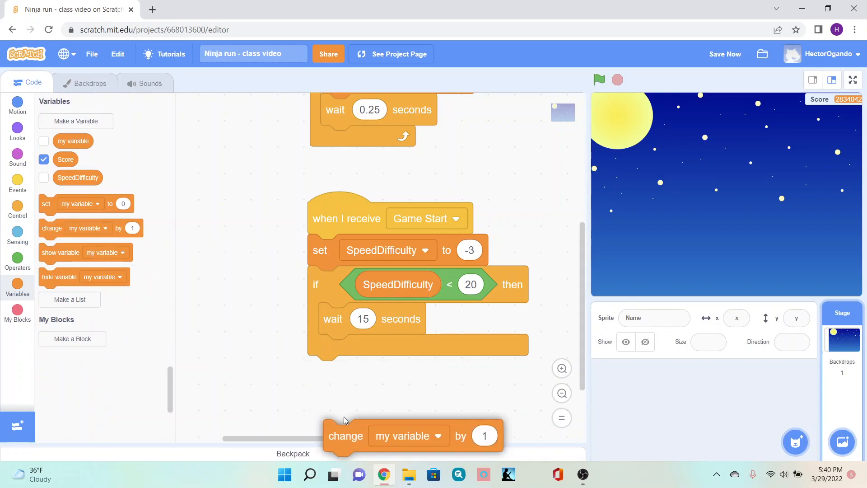
{"action": "left_click_drag", "start_coordinate": [347, 435], "coordinate": [340, 350]}
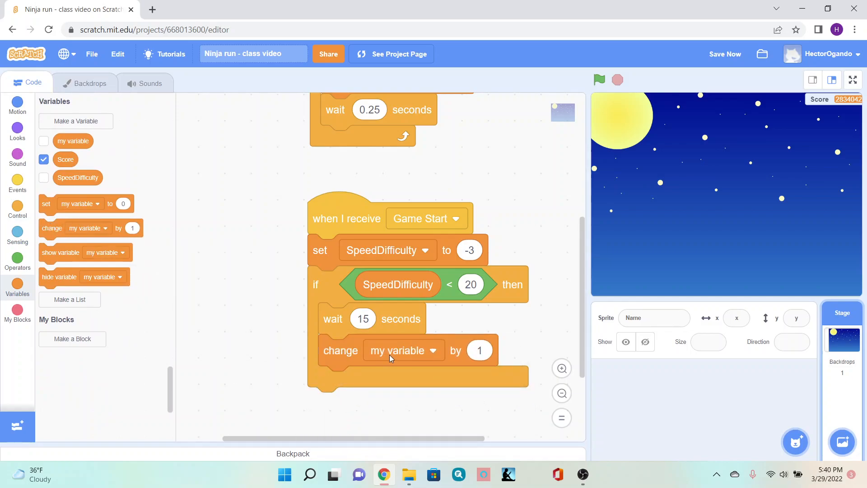
{"action": "left_click", "coordinate": [403, 351]}
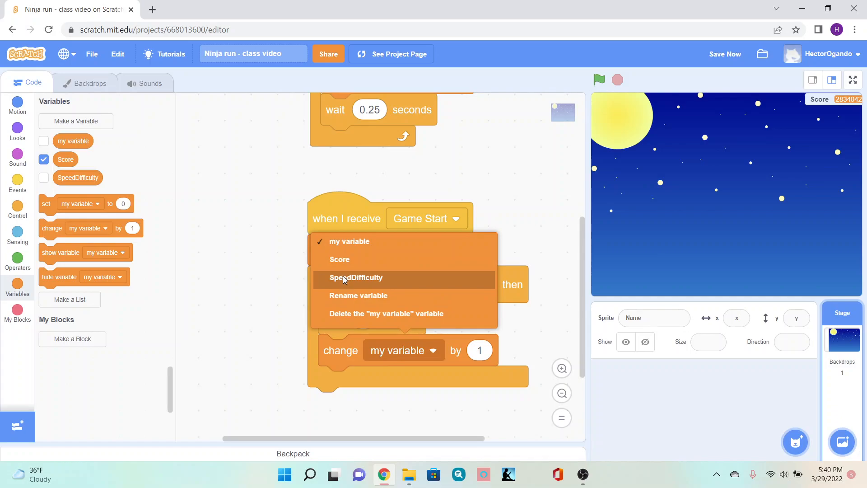
{"action": "left_click", "coordinate": [356, 277]}
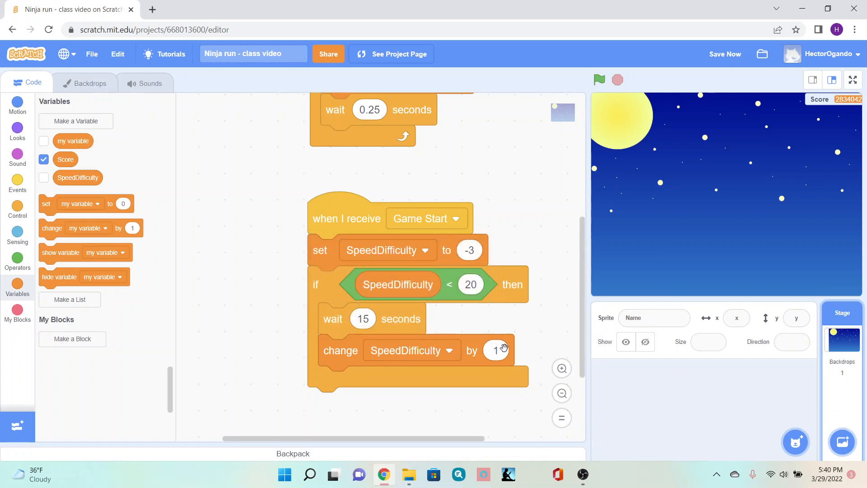
{"action": "type", "text": "-1"}
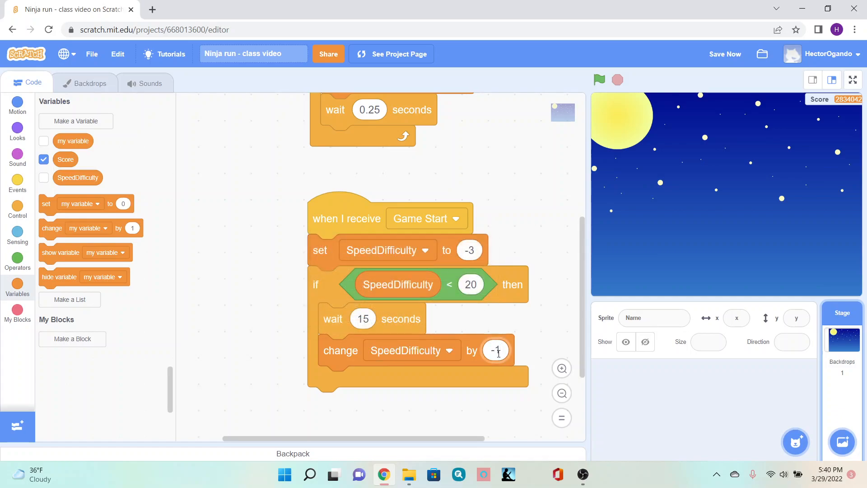